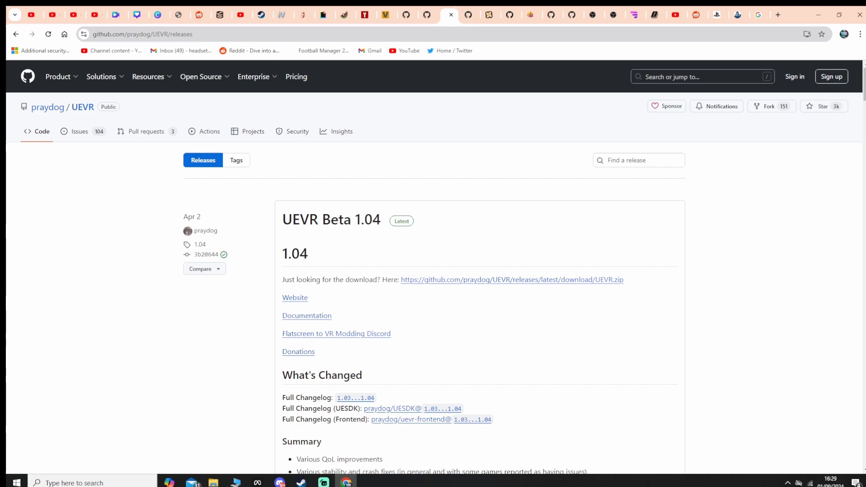
Open the UEVR Nightly 853 release page and scroll past installation notes to the uevr.zip asset
left_click(200, 77)
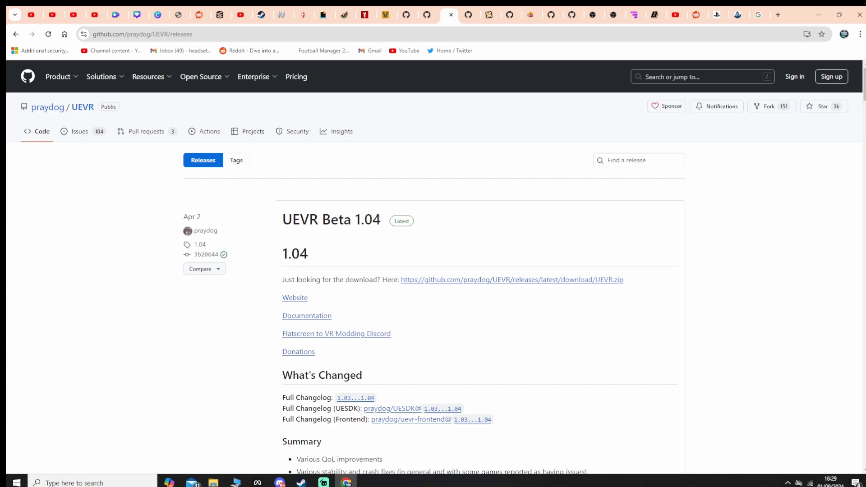
scroll("down", 3)
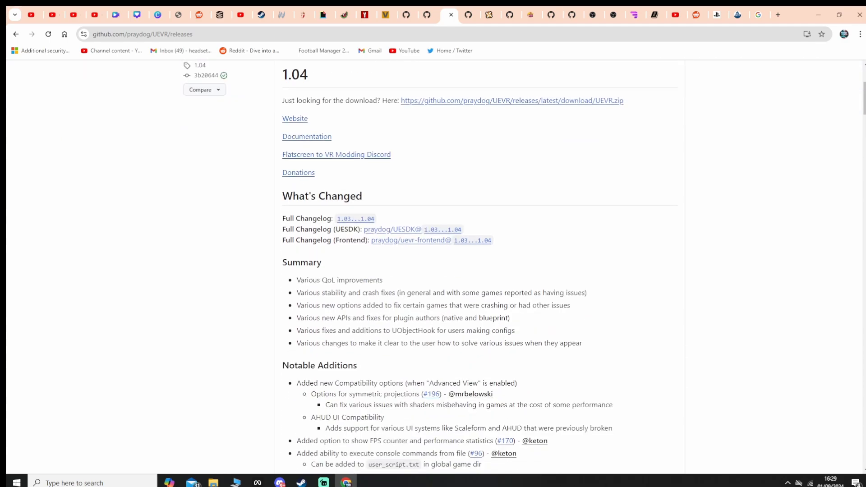
scroll("down", 3)
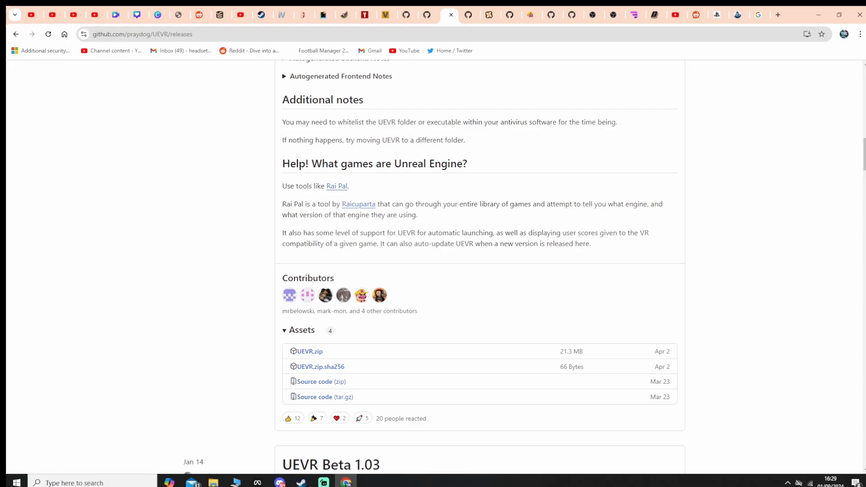
scroll("down", 3)
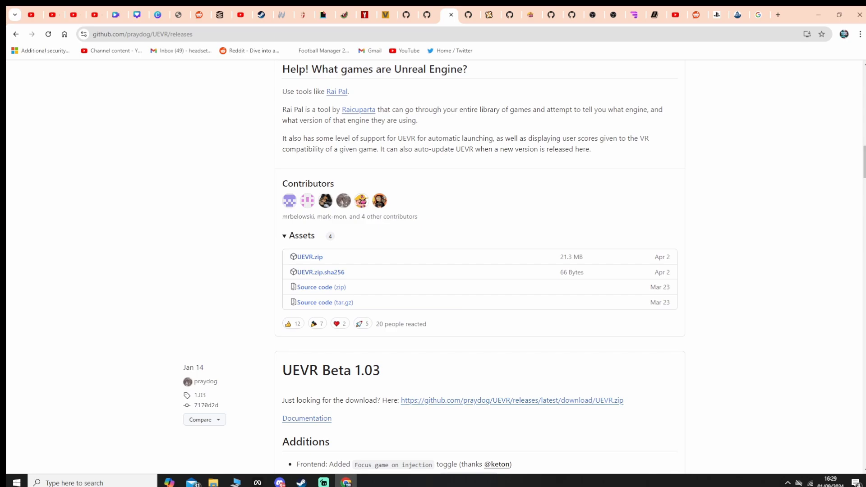
mouse_move(358, 109)
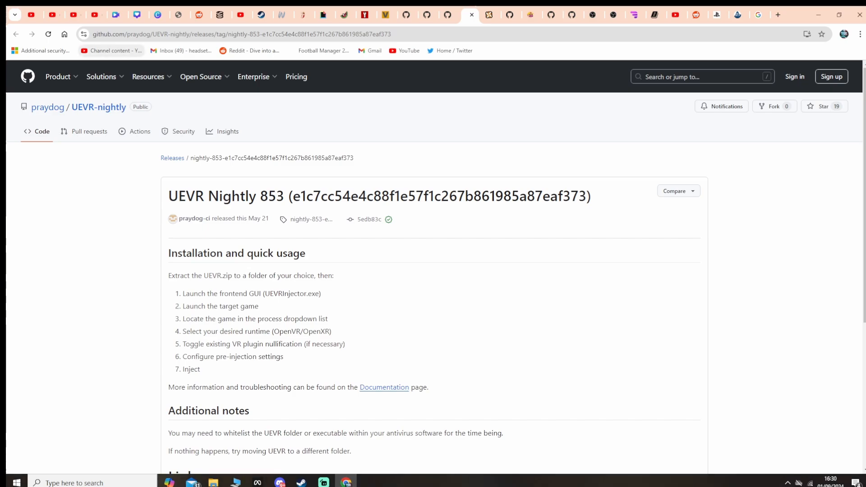
scroll("down", 3)
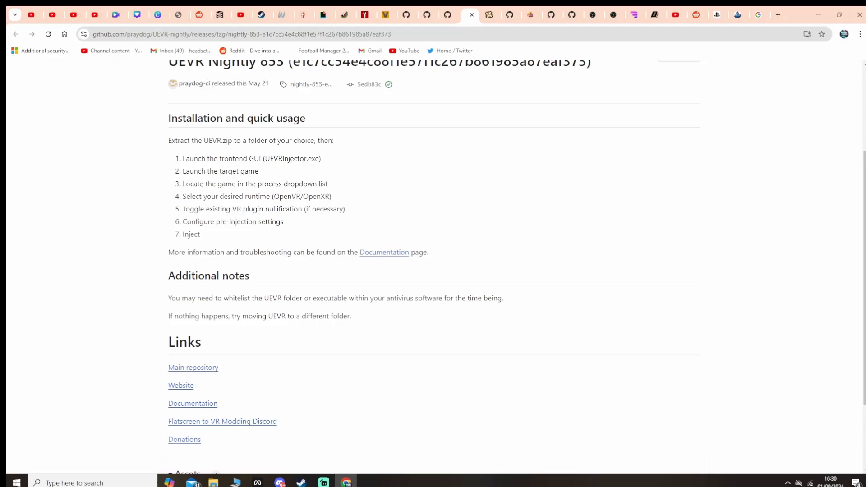
scroll("down", 3)
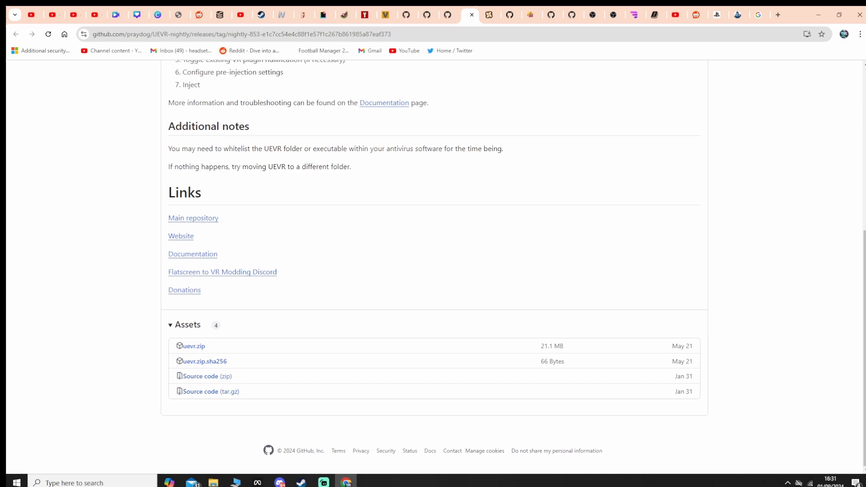
mouse_move(205, 361)
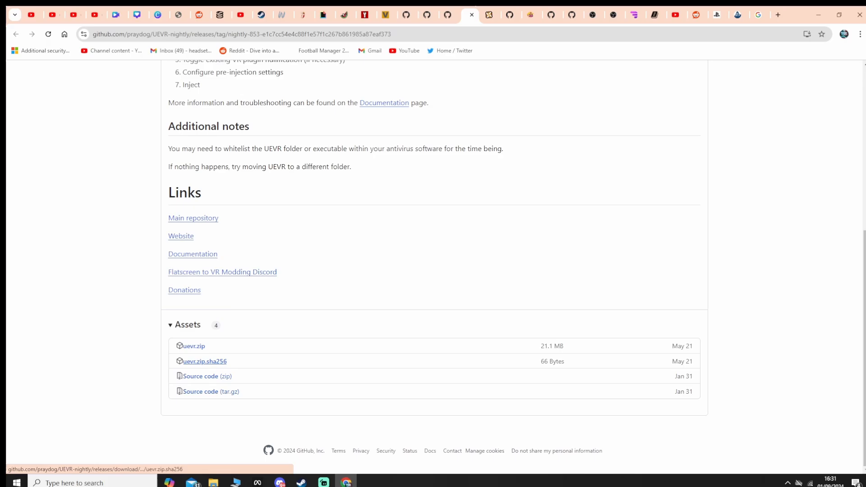
Download uevr.zip (21.1 MB) from the Nightly 853 release assets
left_click(204, 362)
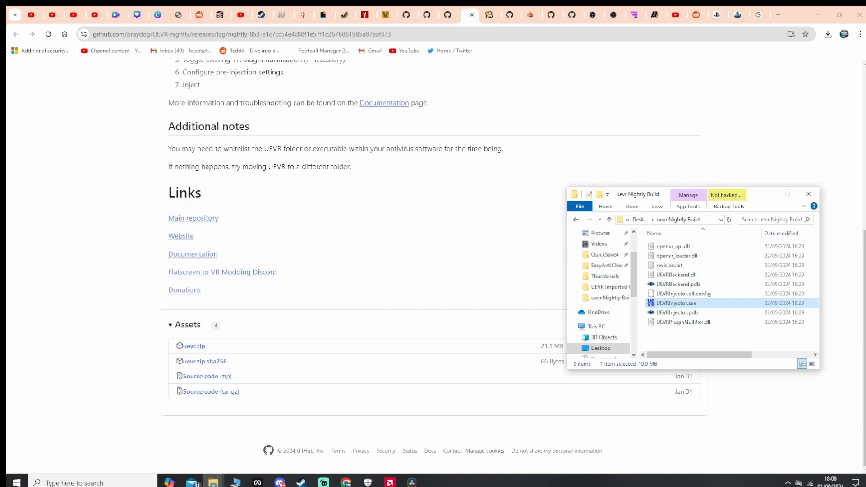
Launch UEVRInjector.exe, import the saved config zip, and accept the DLL warning
double_click(676, 303)
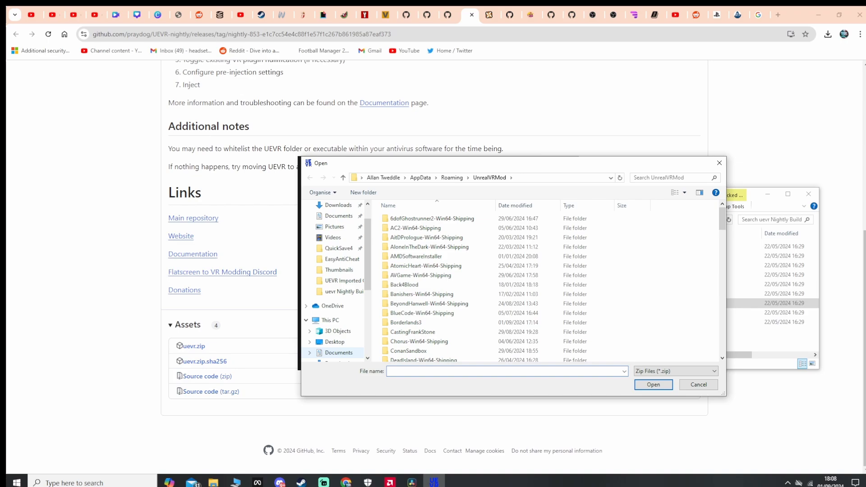
left_click(338, 352)
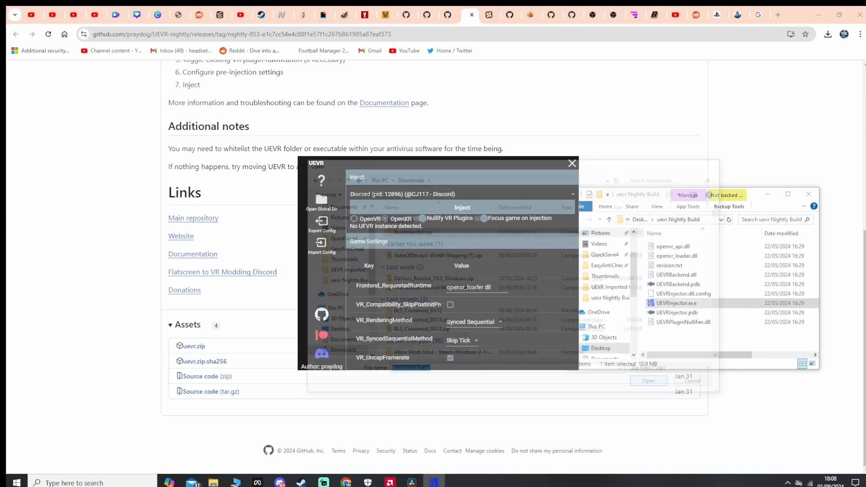
left_click(647, 380)
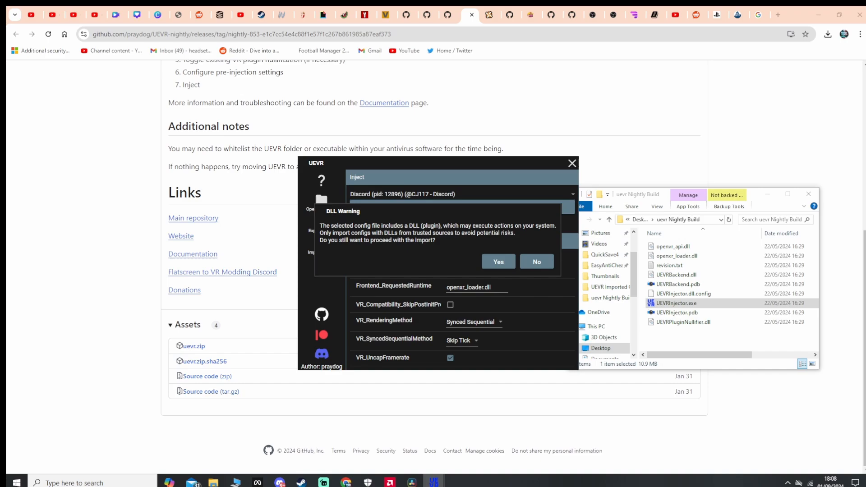
left_click(497, 261)
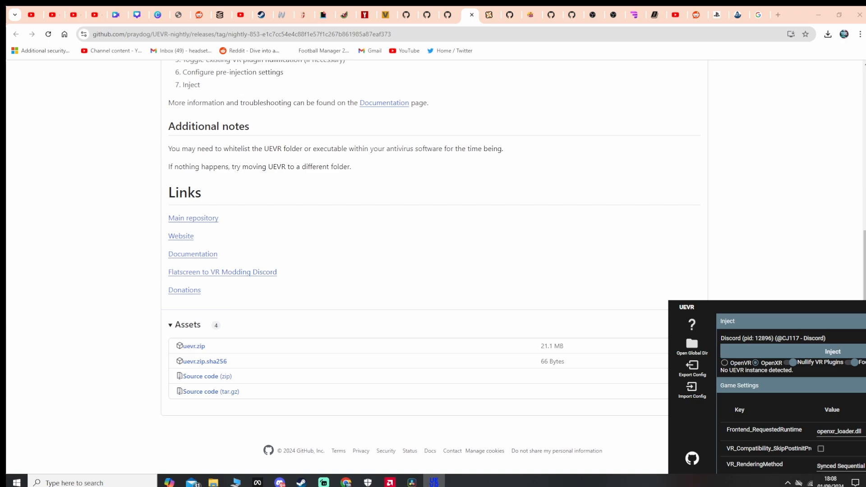
Bring the UEVR injector window up over the Steam Borderlands 3 library page
left_click(211, 482)
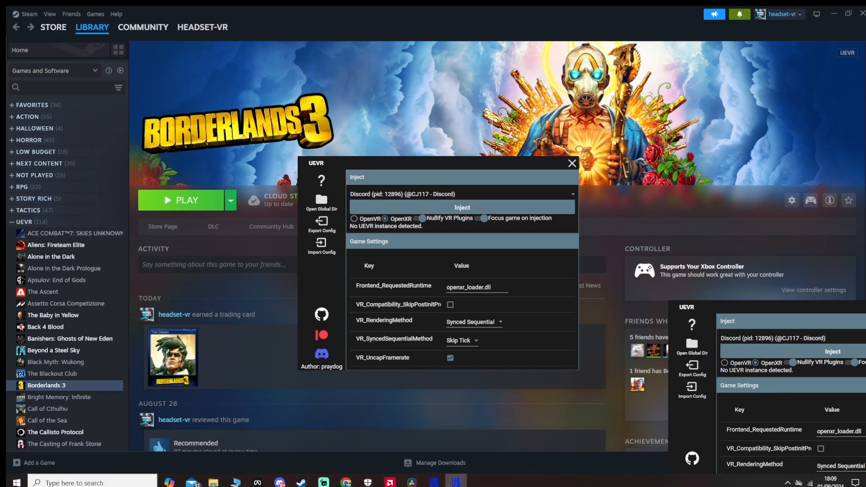
Launch Borderlands 3 with the PLAY button in the Steam library
left_click(572, 194)
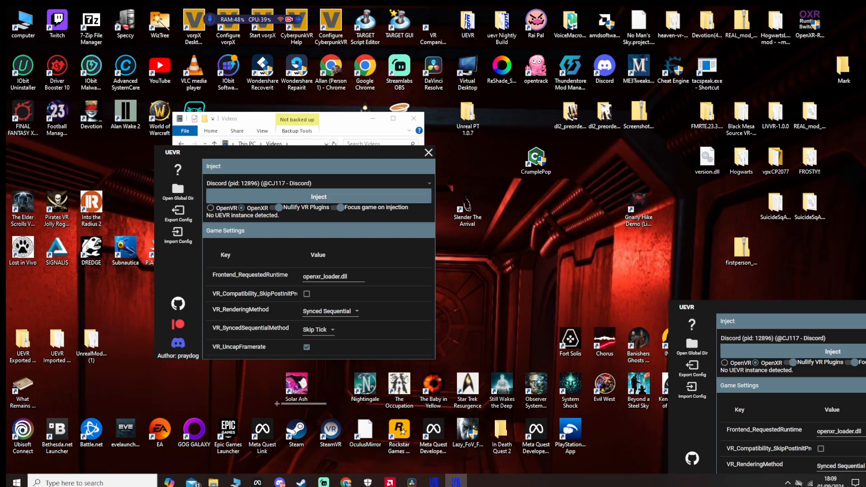
Open the injector's process dropdown to list running processes including Borderlands3
left_click(318, 183)
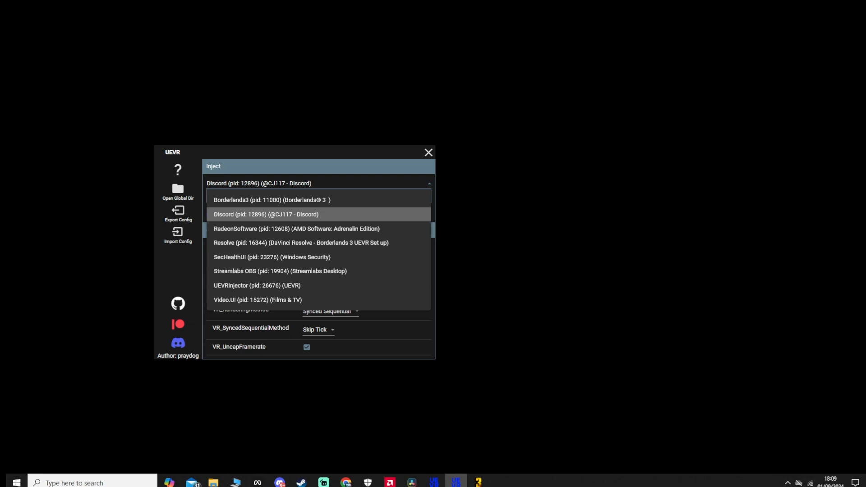
Select the Borderlands3 process (pid 11080) as the injection target
left_click(271, 199)
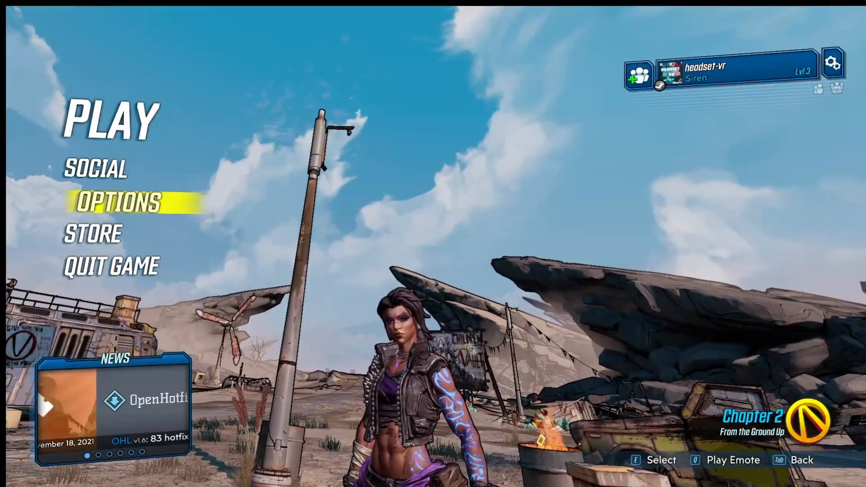
Turn Controller Aim Assist off in Options > Accessibility
left_click(115, 202)
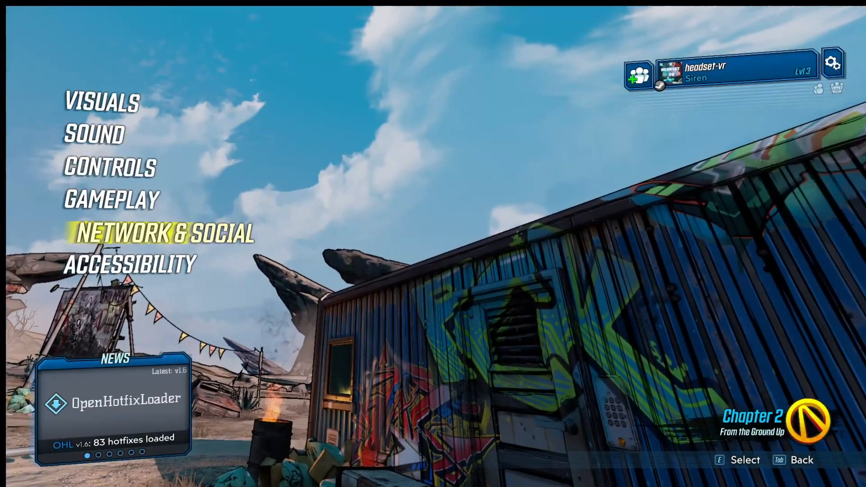
left_click(129, 263)
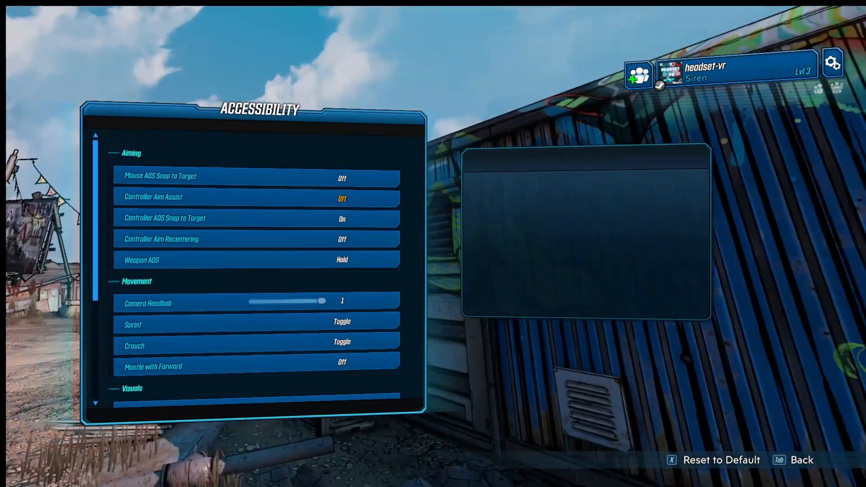
left_click(257, 196)
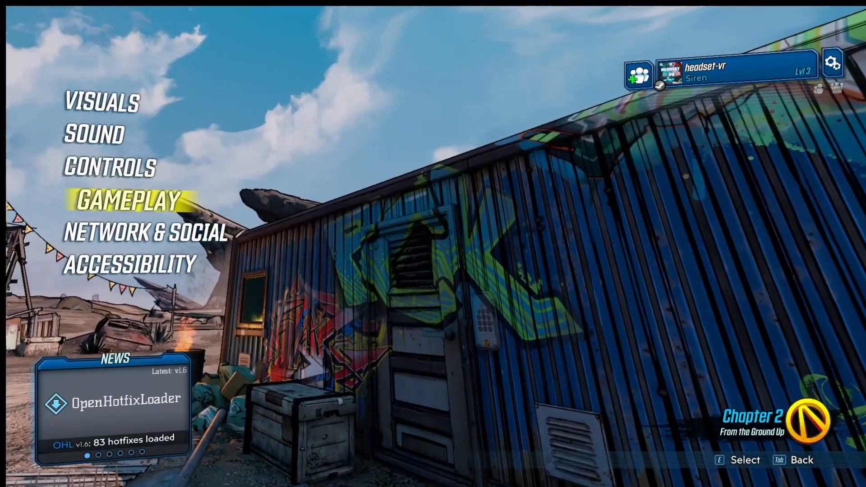
Change the Anti Aliasing setting under Options > Visuals > Advanced
left_click(101, 103)
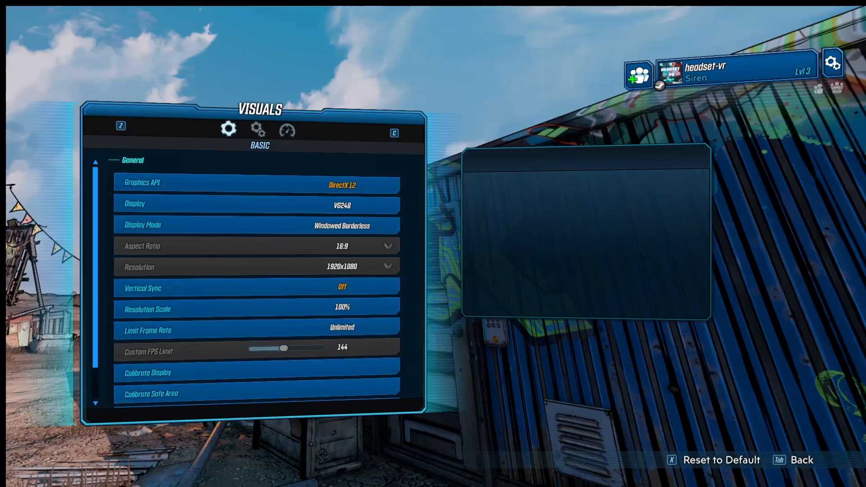
left_click(258, 131)
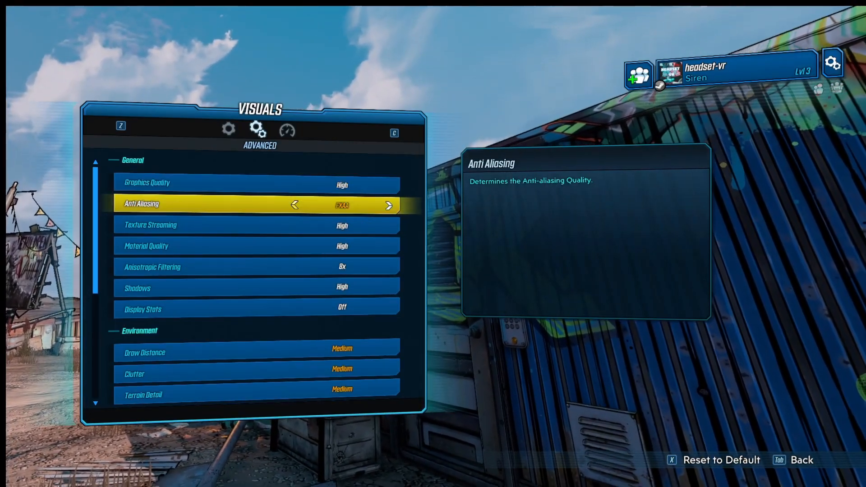
left_click(388, 204)
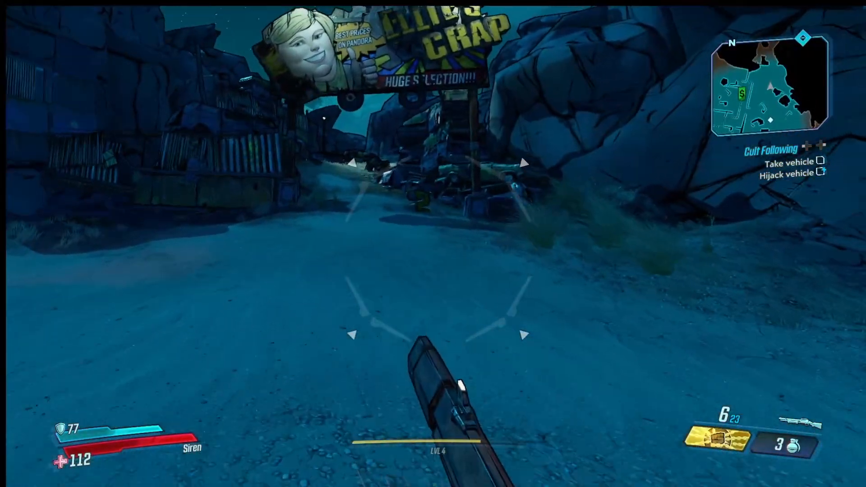
mouse_move(433, 244)
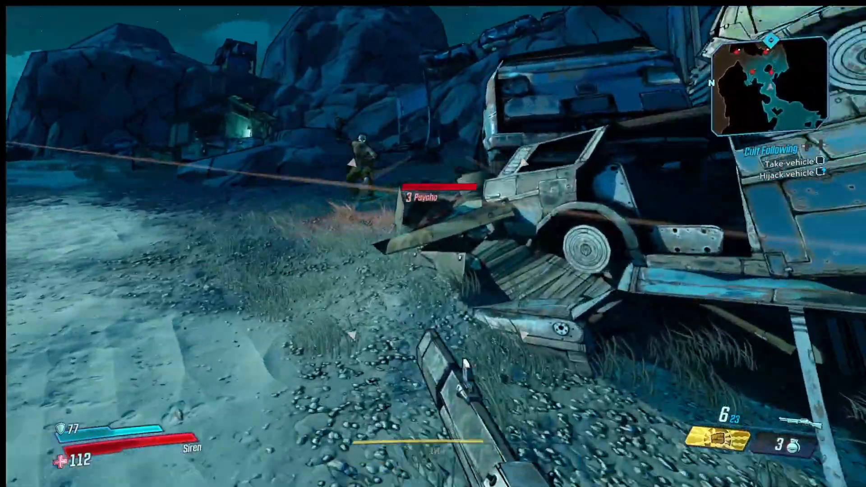
Shoot the Psycho bandit near the wrecked cars in the junkyard
left_click(433, 244)
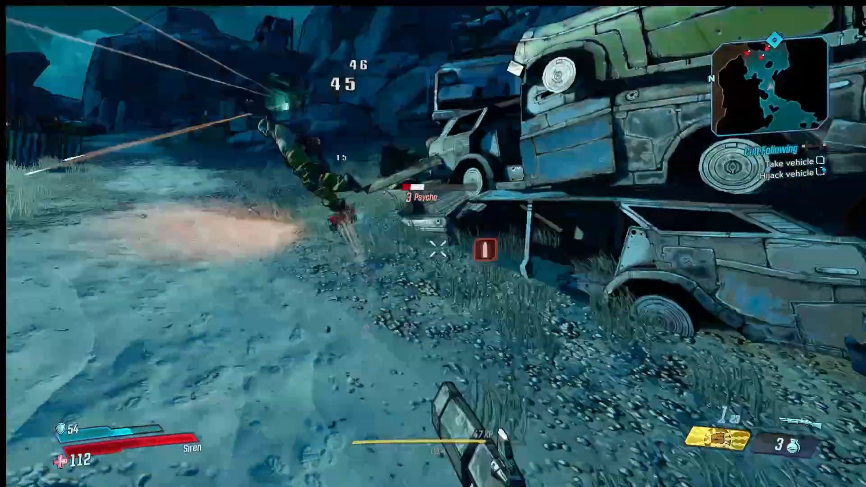